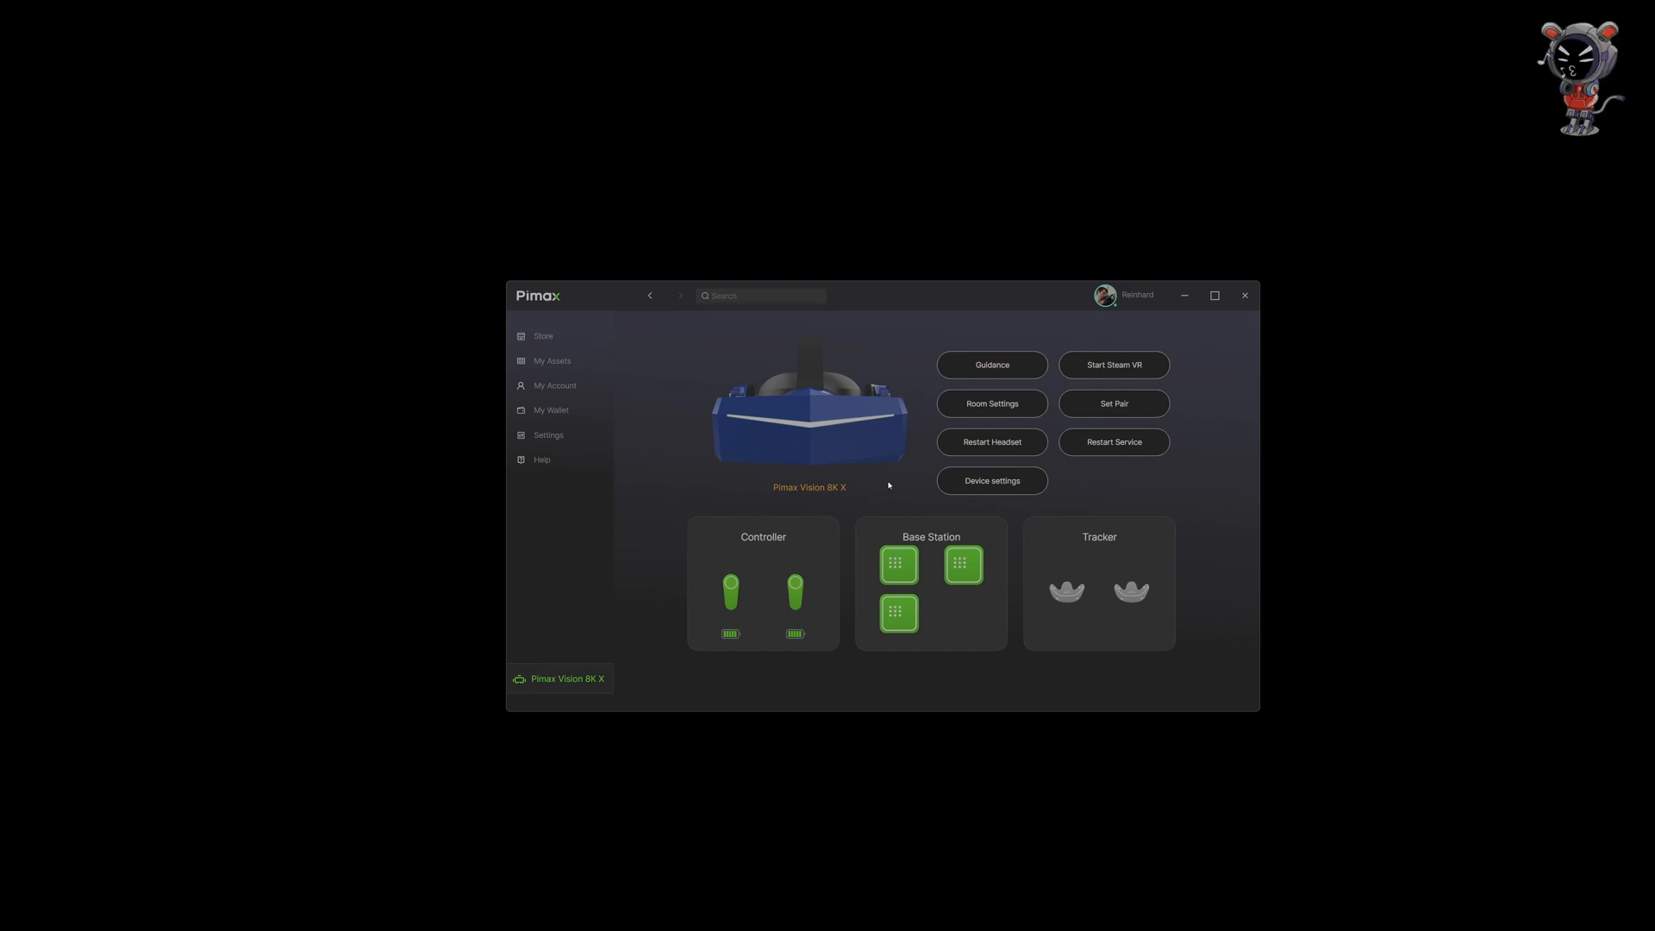
{"action": "mouse_move", "coordinate": [681, 508]}
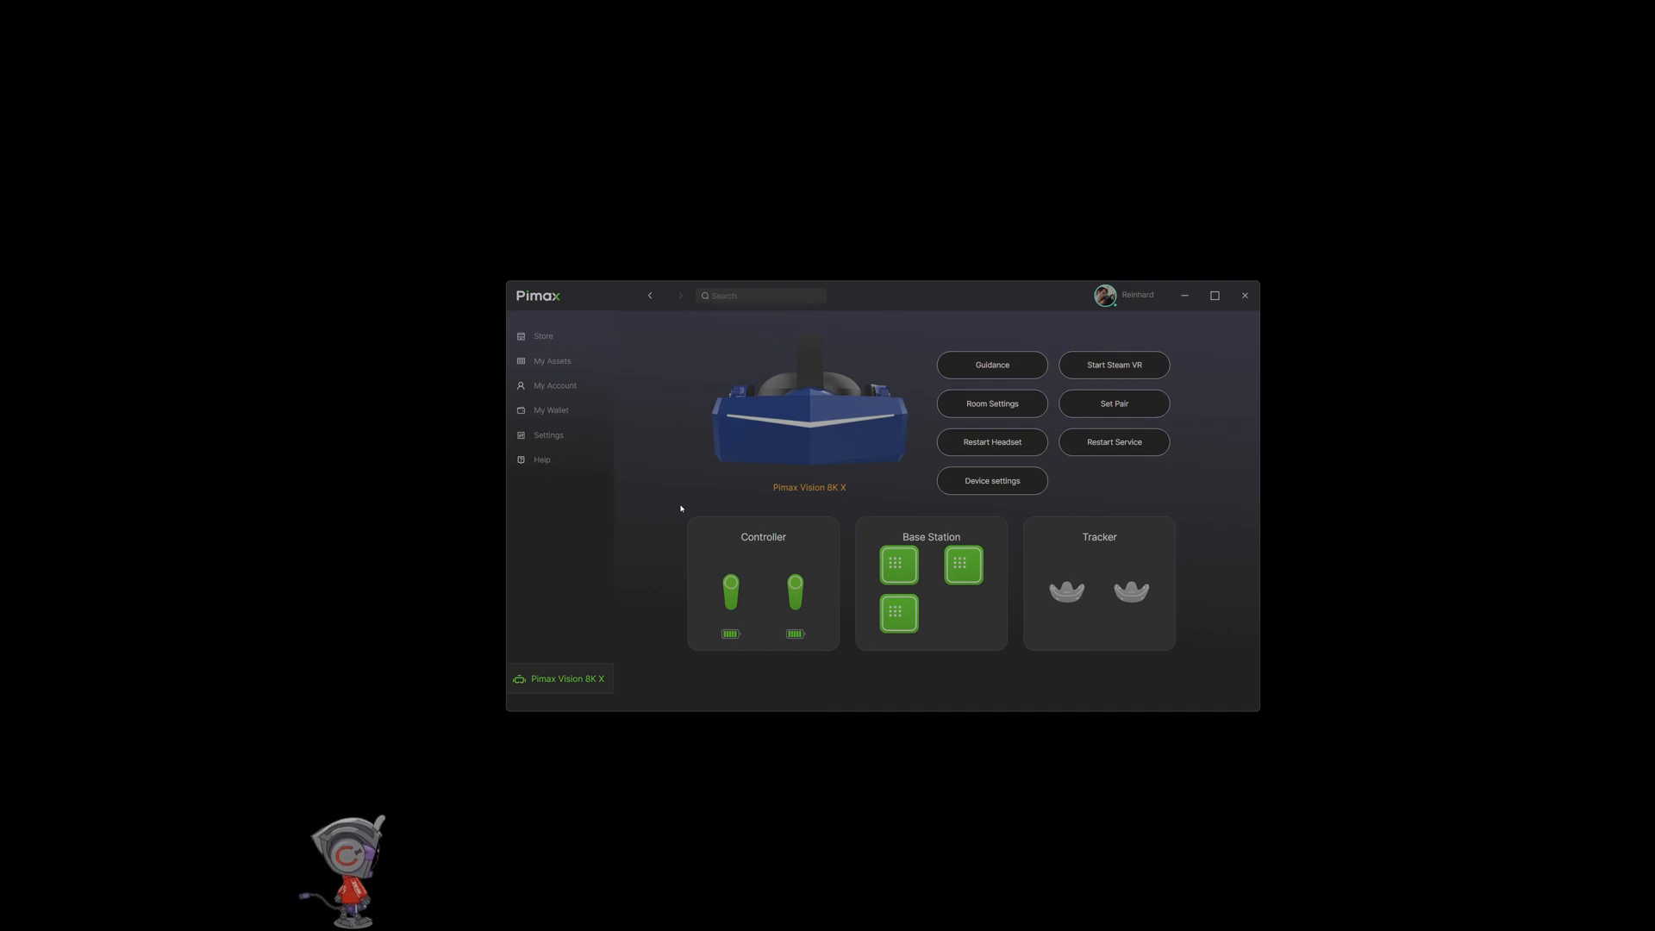
{"action": "mouse_move", "coordinate": [808, 488]}
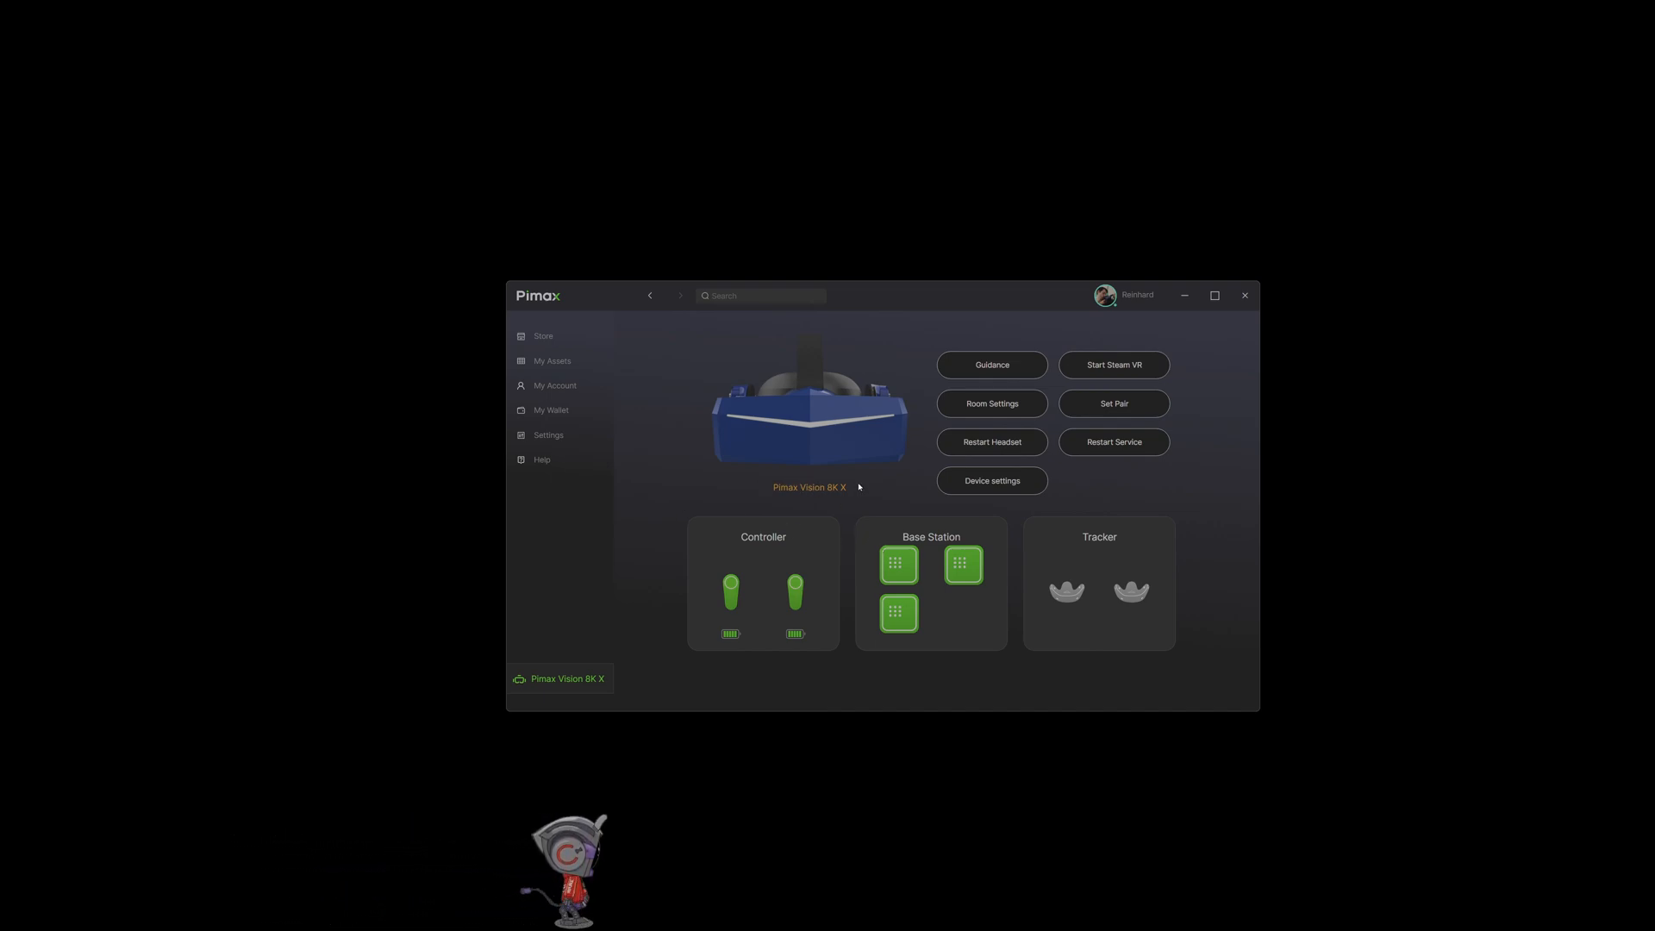
Open the headset's Device settings showing Lighthouse tracking, panel mode, refresh rate and backlight.
{"action": "left_click", "coordinate": [549, 435]}
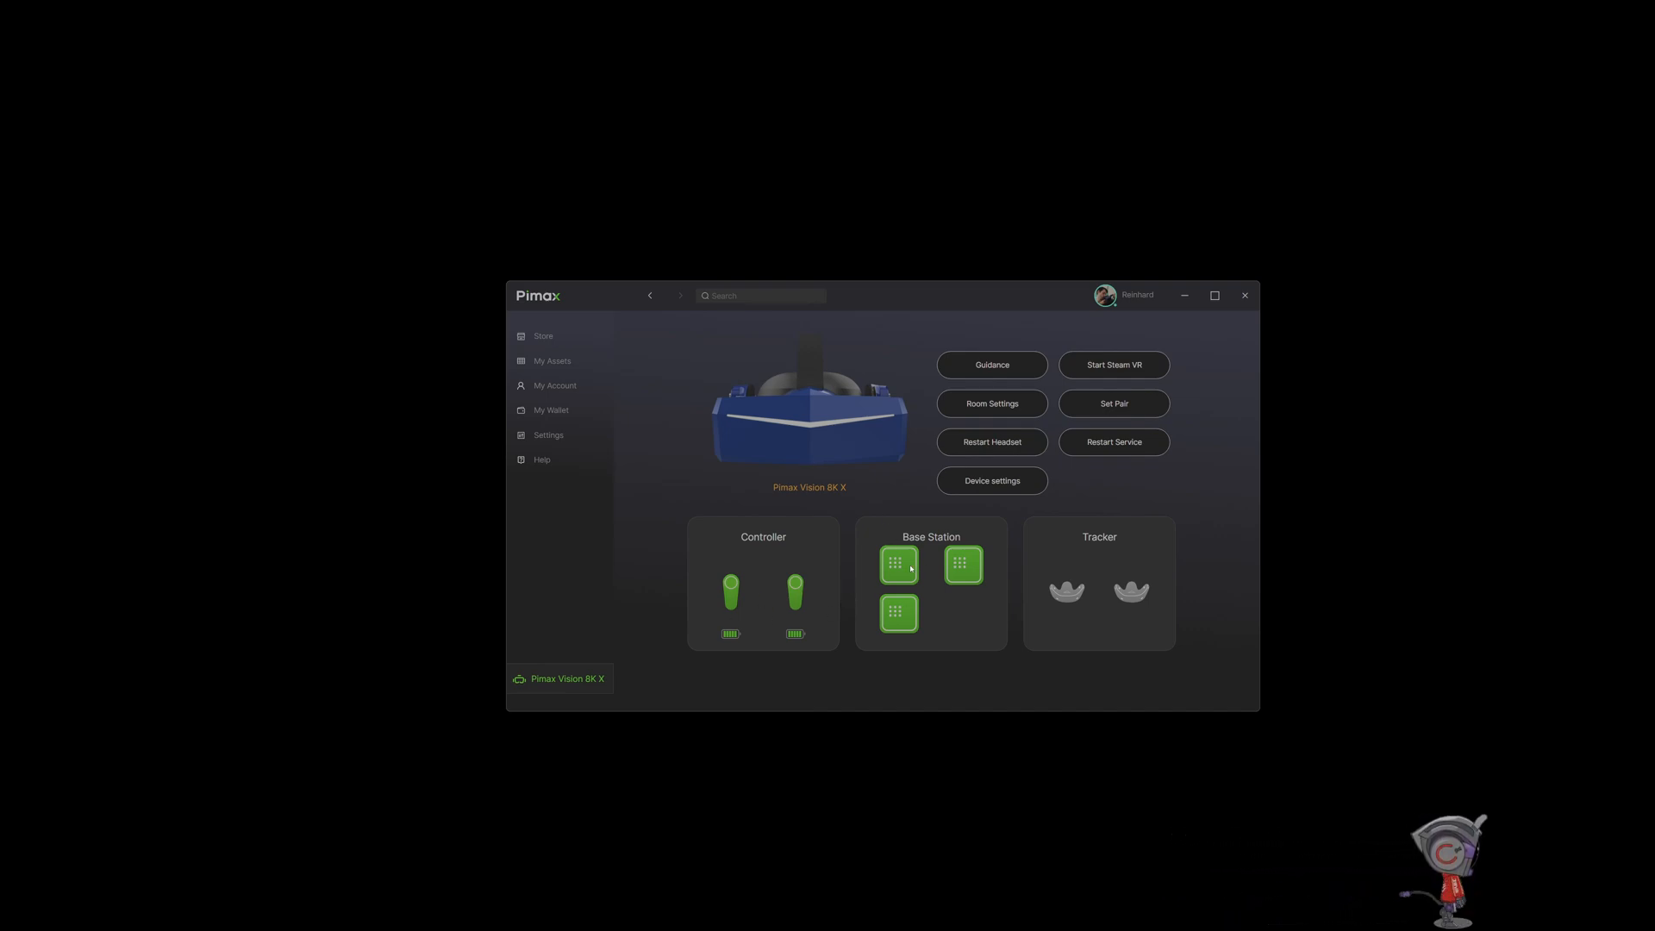
{"action": "mouse_move", "coordinate": [728, 588]}
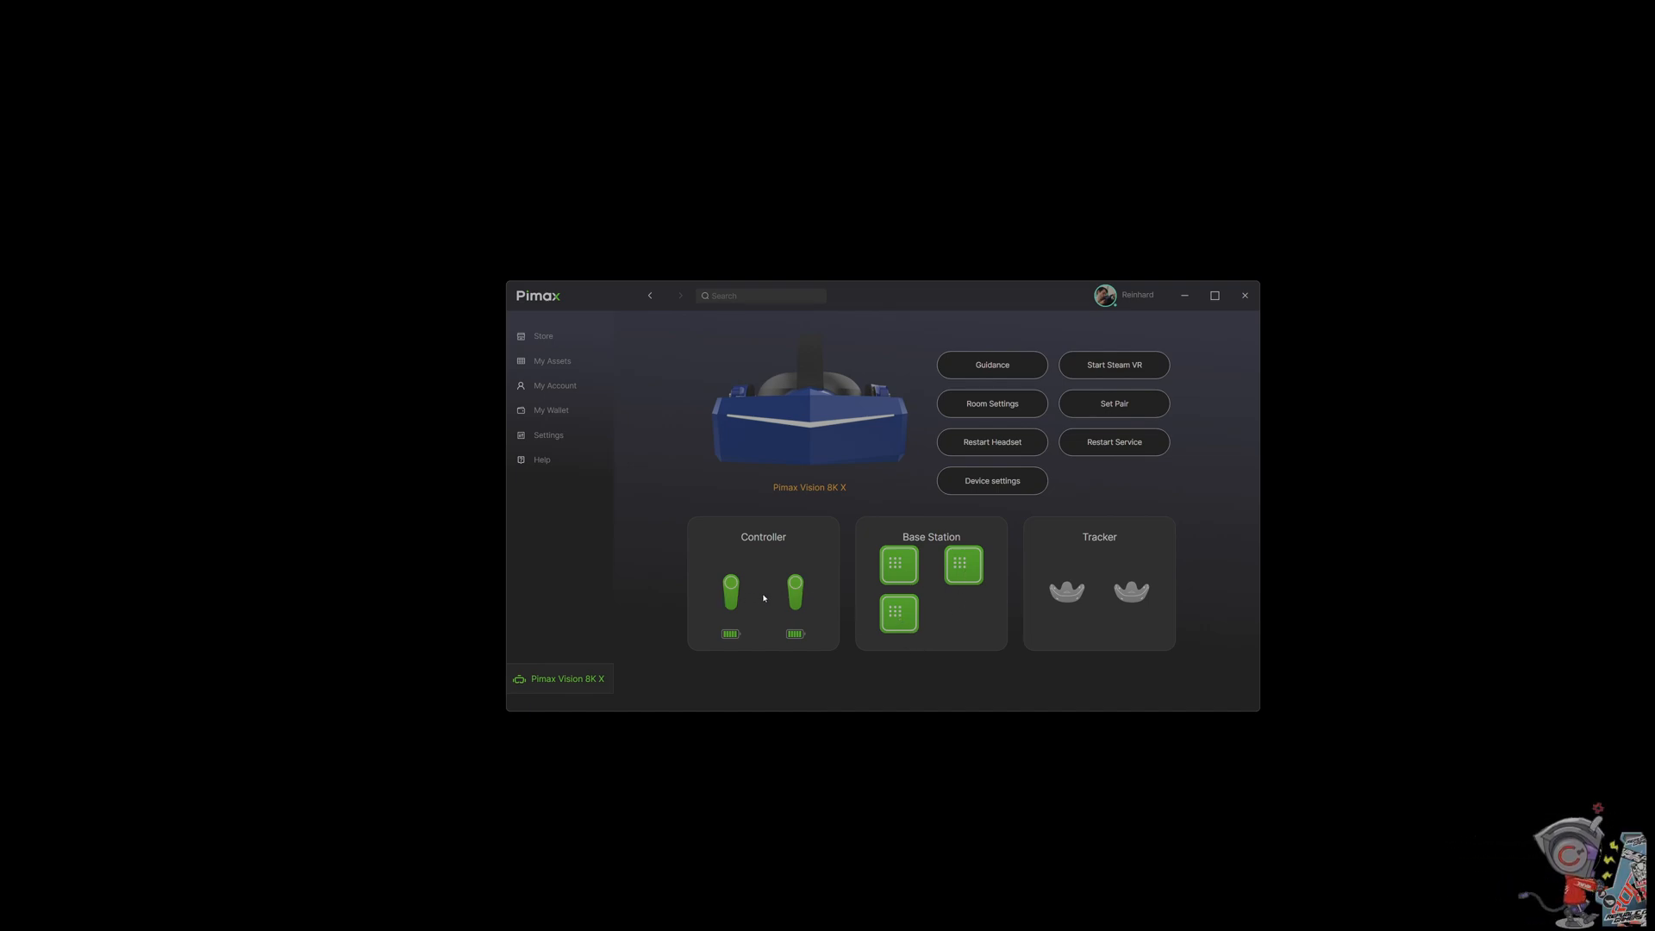
{"action": "left_click", "coordinate": [990, 481]}
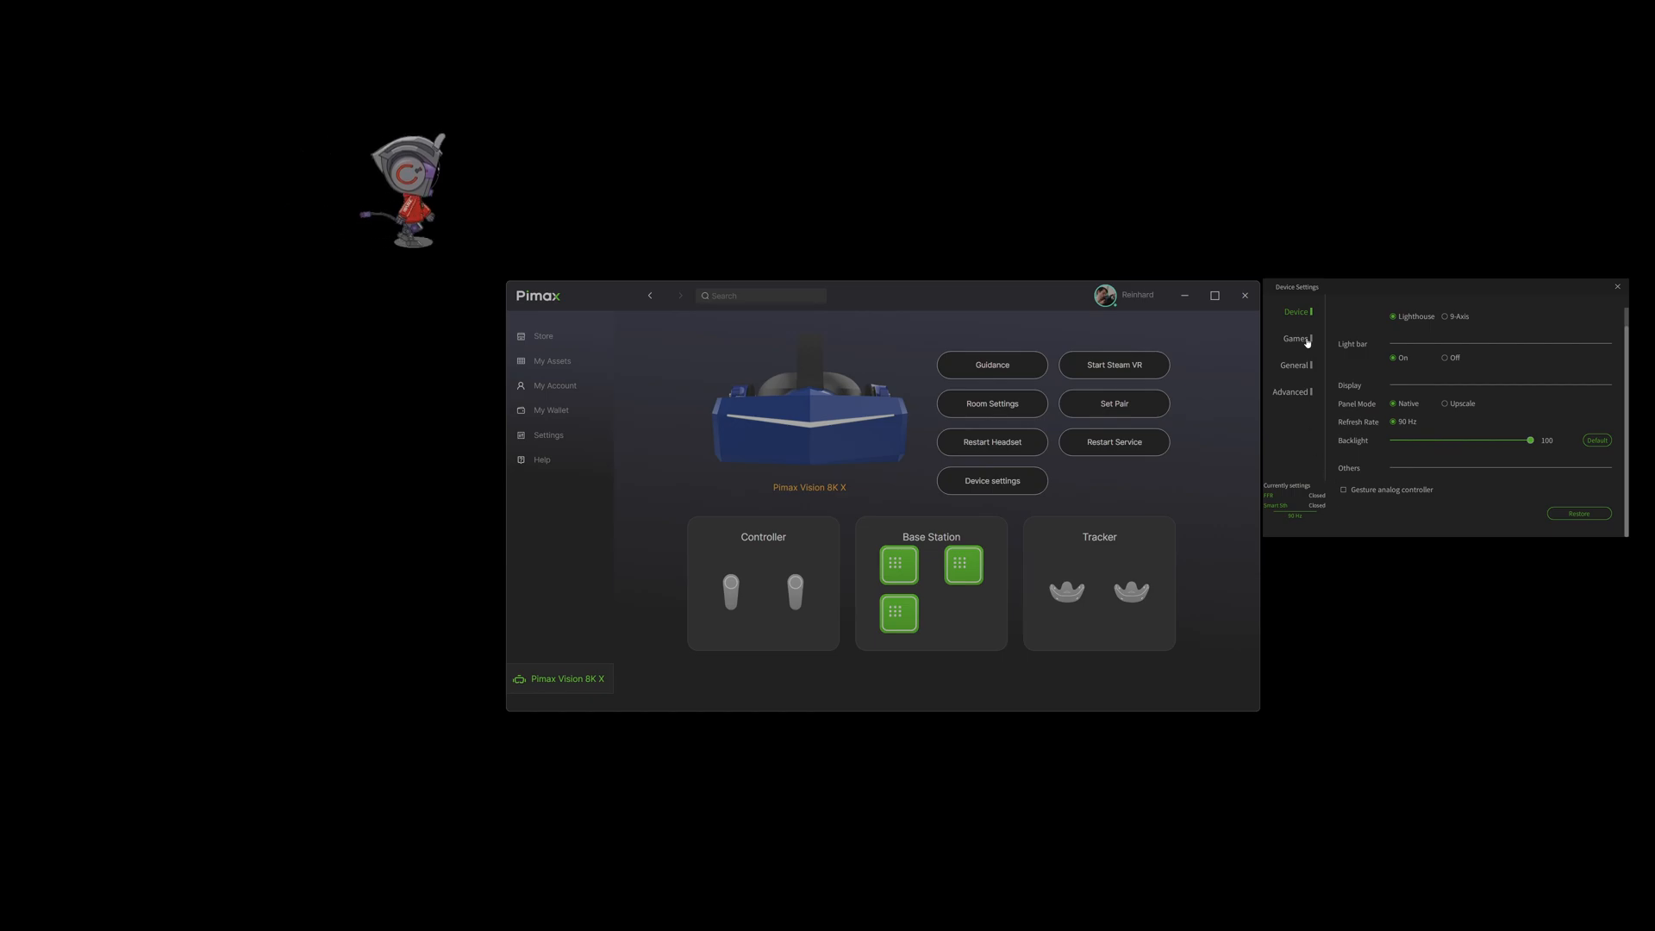
Show the Games settings and nudge Render Quality up, then back to 1.00.
{"action": "left_click", "coordinate": [1297, 338]}
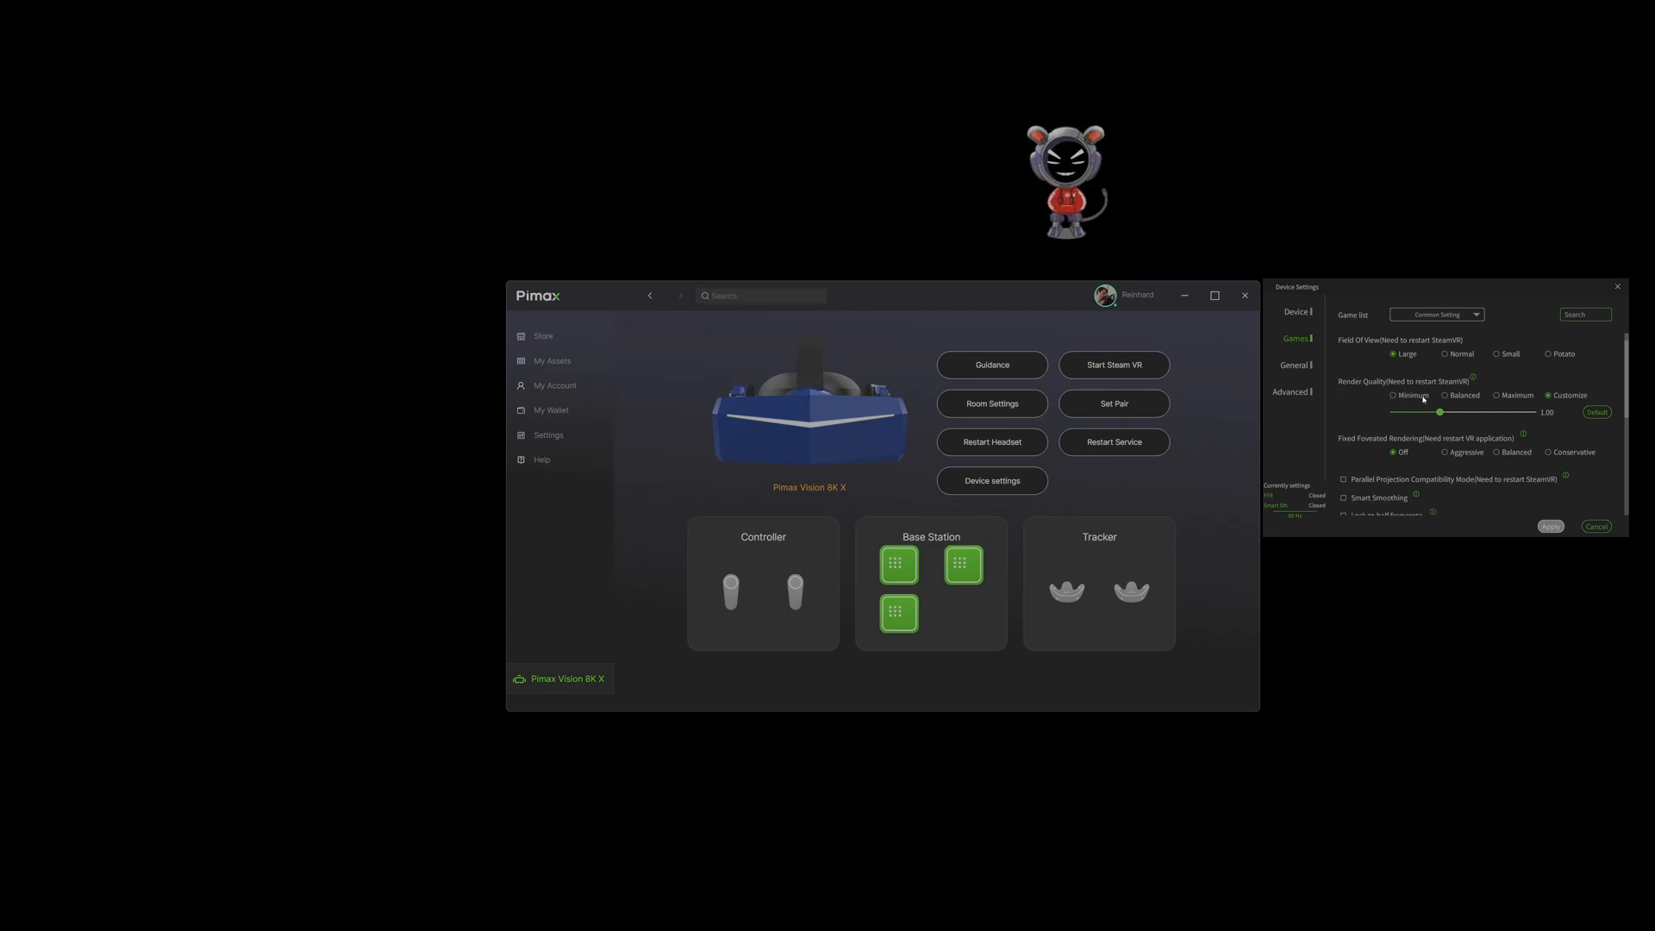
{"action": "scroll", "scroll_direction": "down", "scroll_amount": 3}
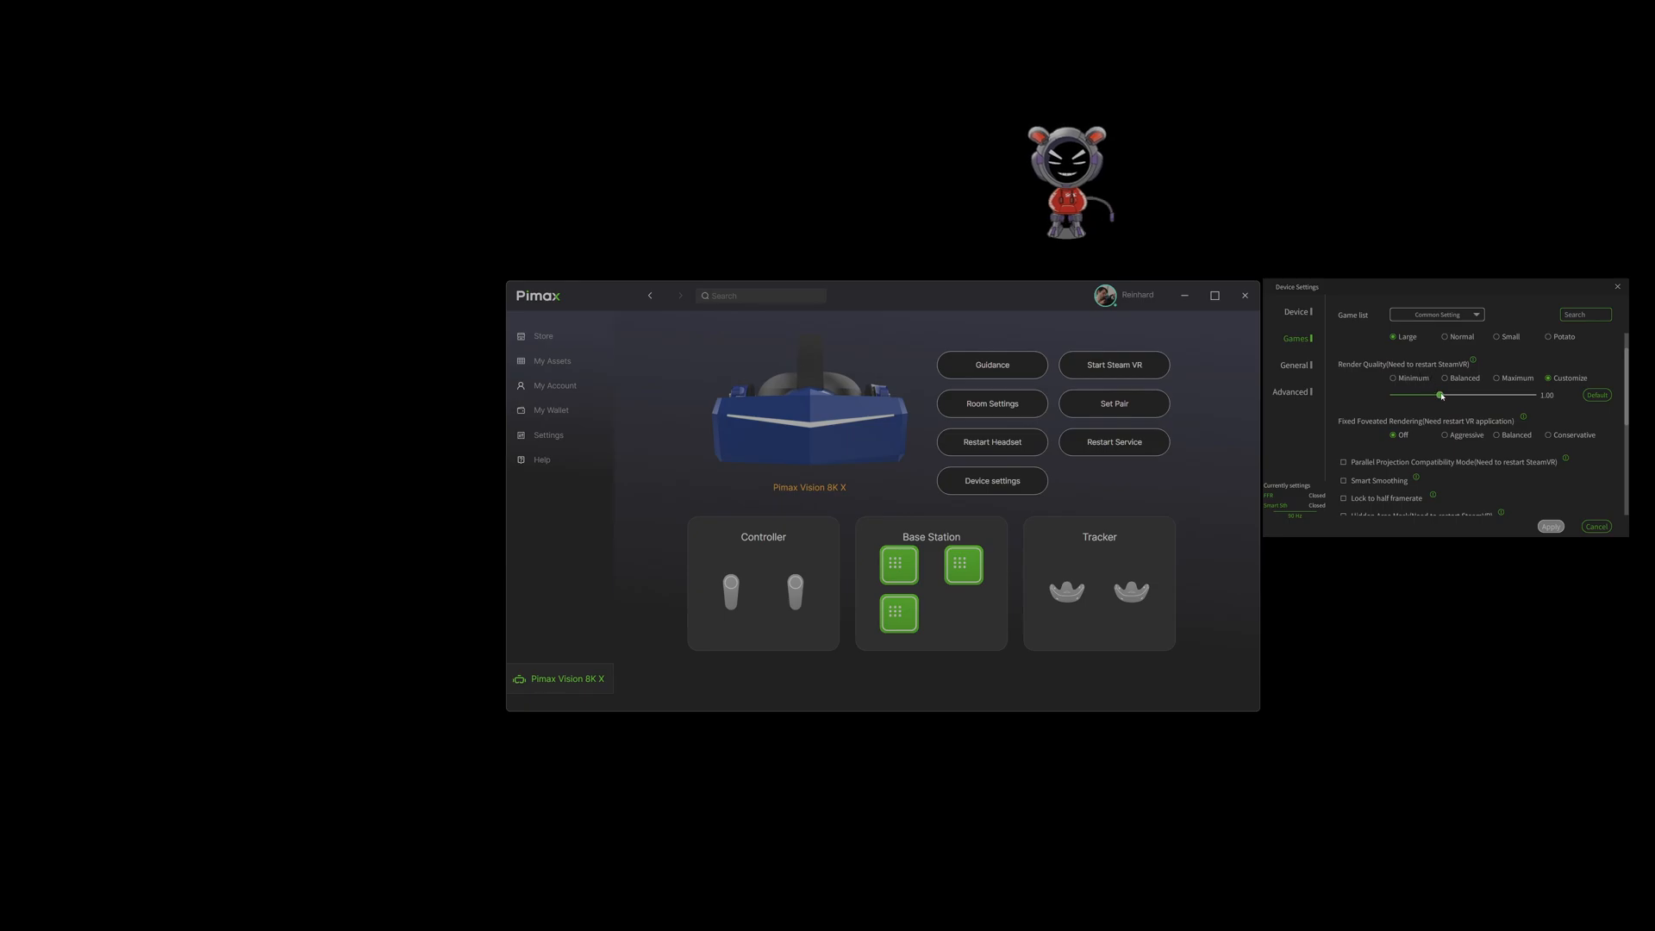
{"action": "left_click_drag", "start_coordinate": [1444, 394], "coordinate": [1504, 395]}
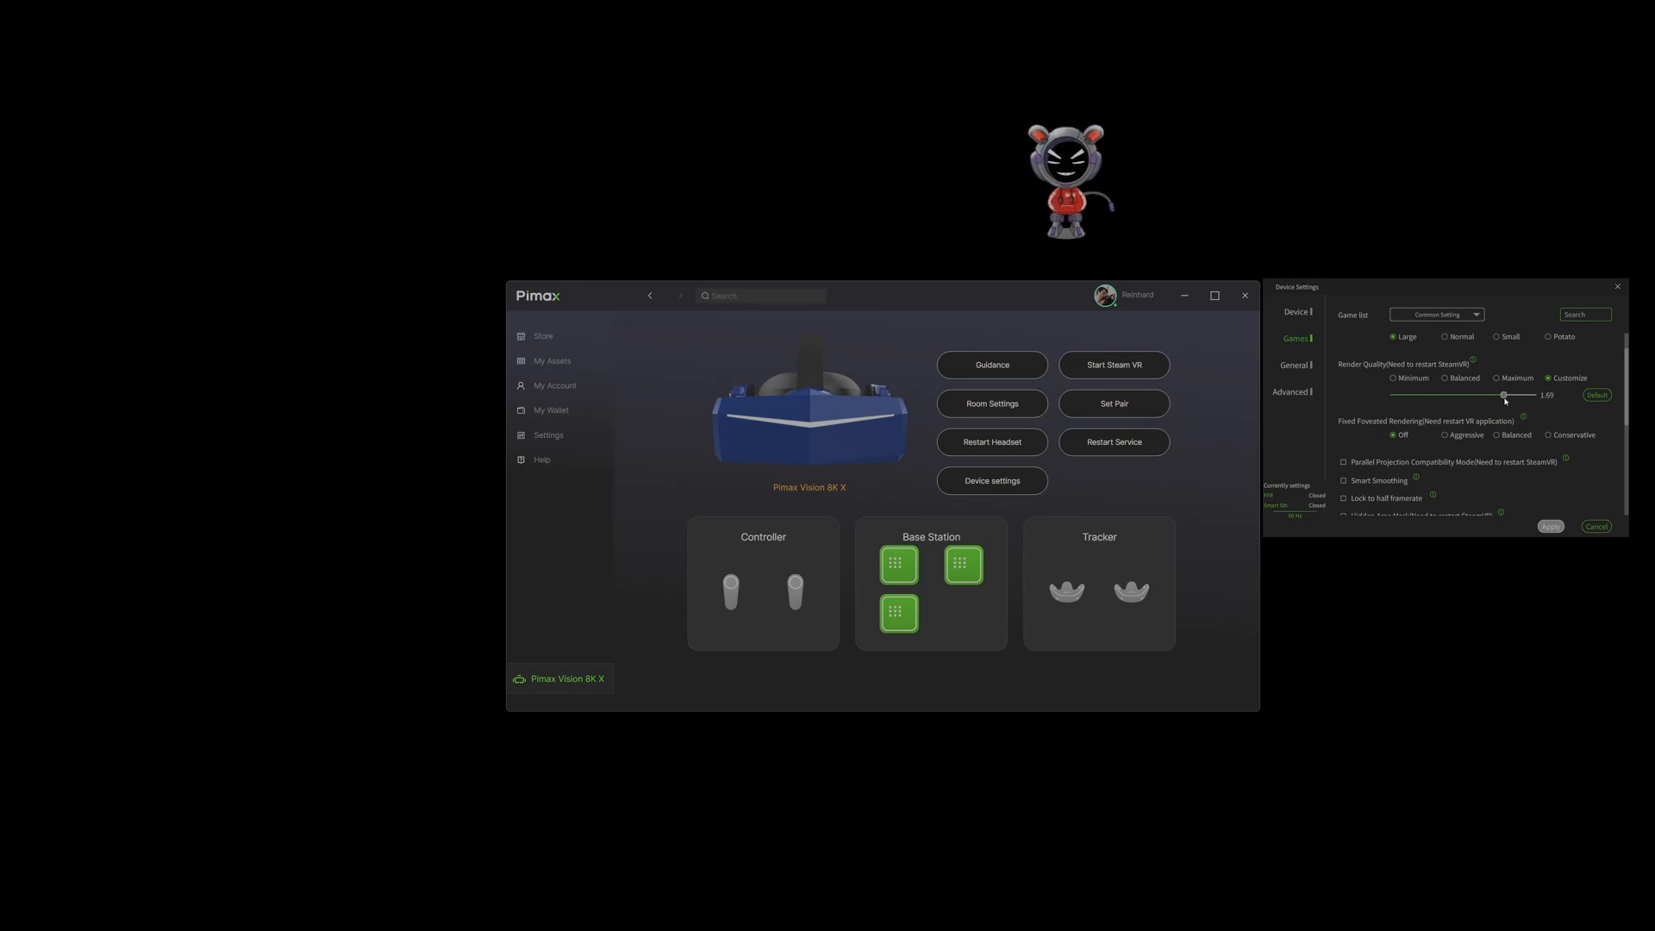
{"action": "left_click_drag", "start_coordinate": [1504, 395], "coordinate": [1440, 395]}
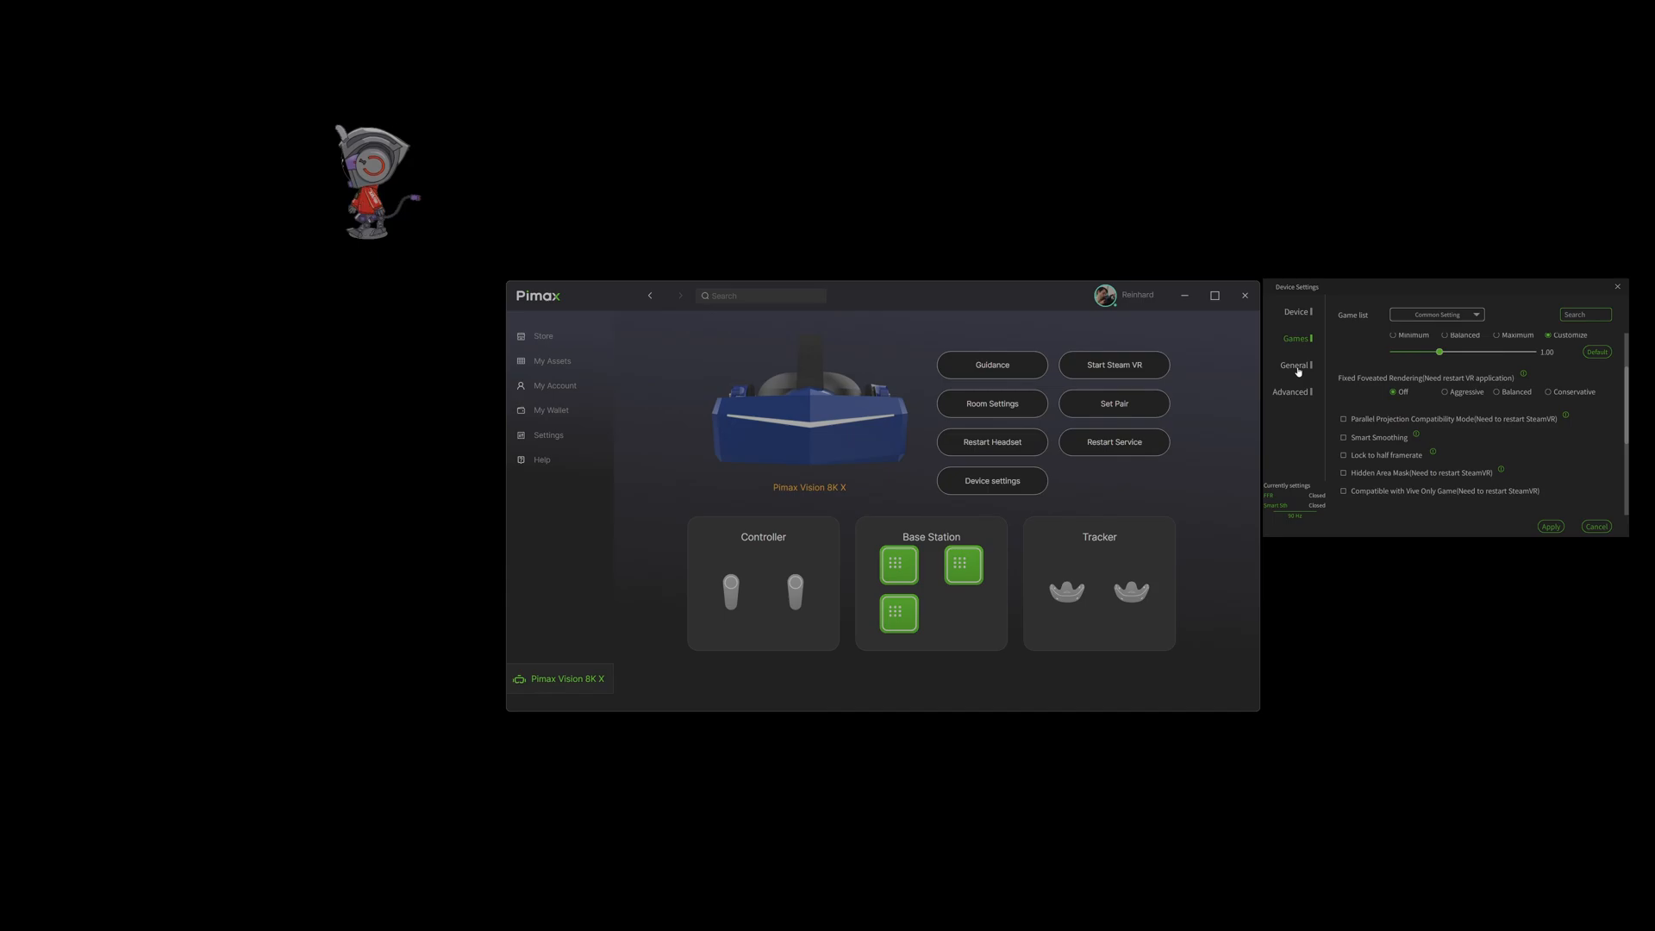
Go through General to Advanced settings, showing Horizontal IPD Offset at -2.
{"action": "left_click", "coordinate": [1294, 365]}
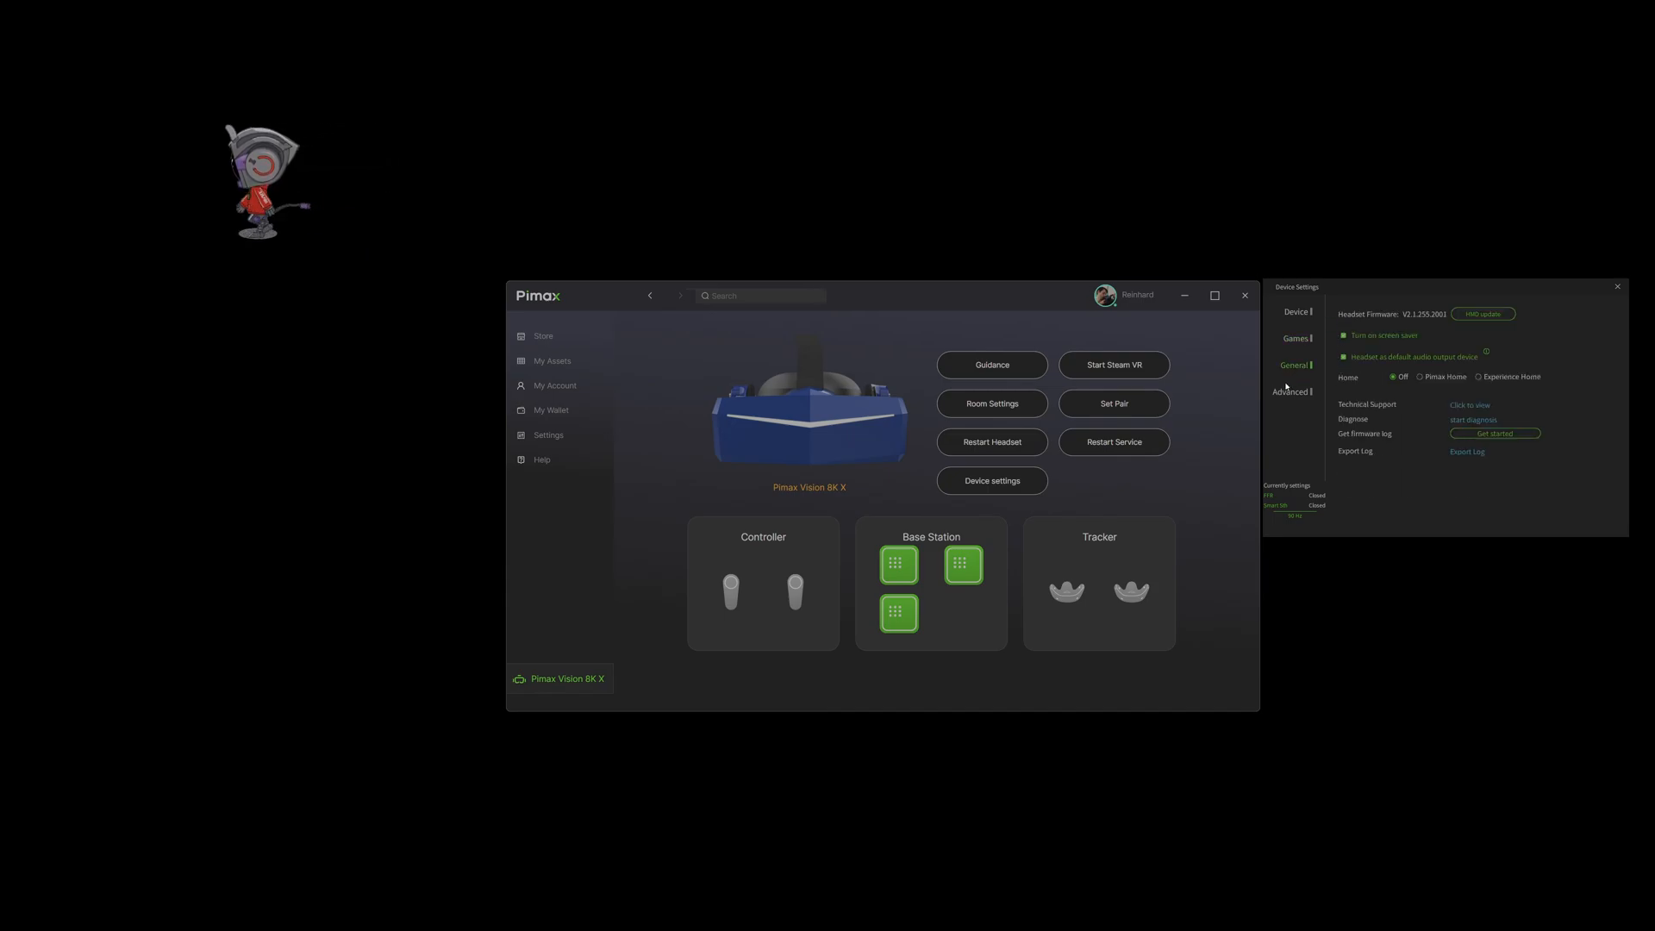
{"action": "left_click", "coordinate": [1292, 391]}
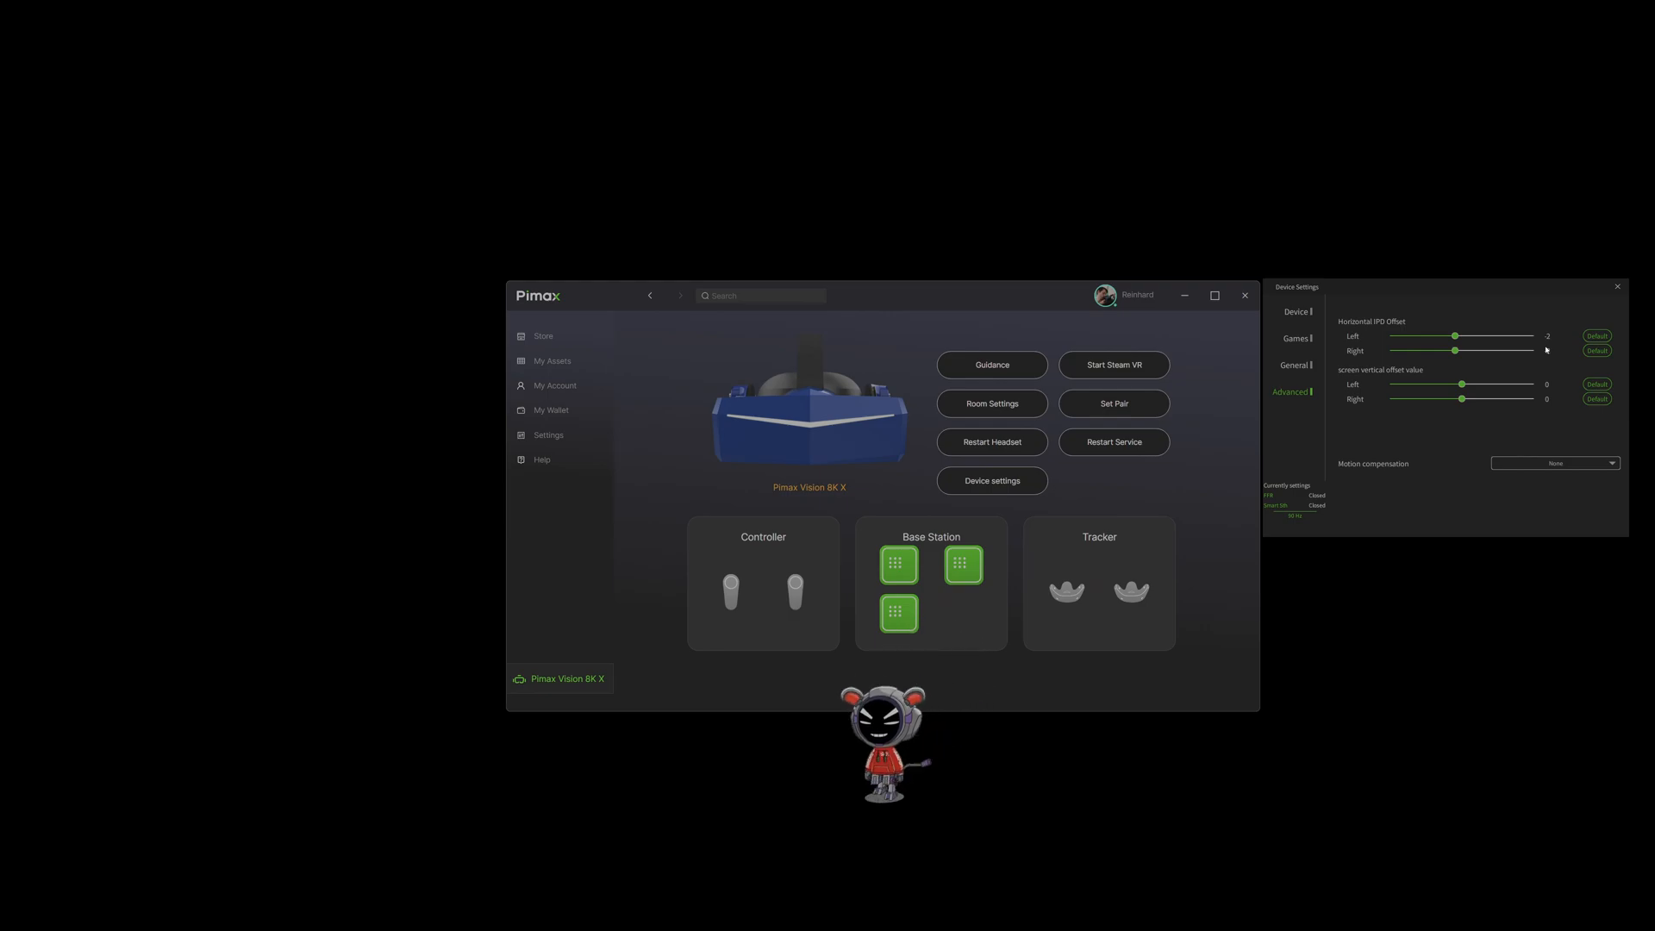
Switch to the Games settings and apply the Potato field of view.
{"action": "left_click", "coordinate": [1295, 338]}
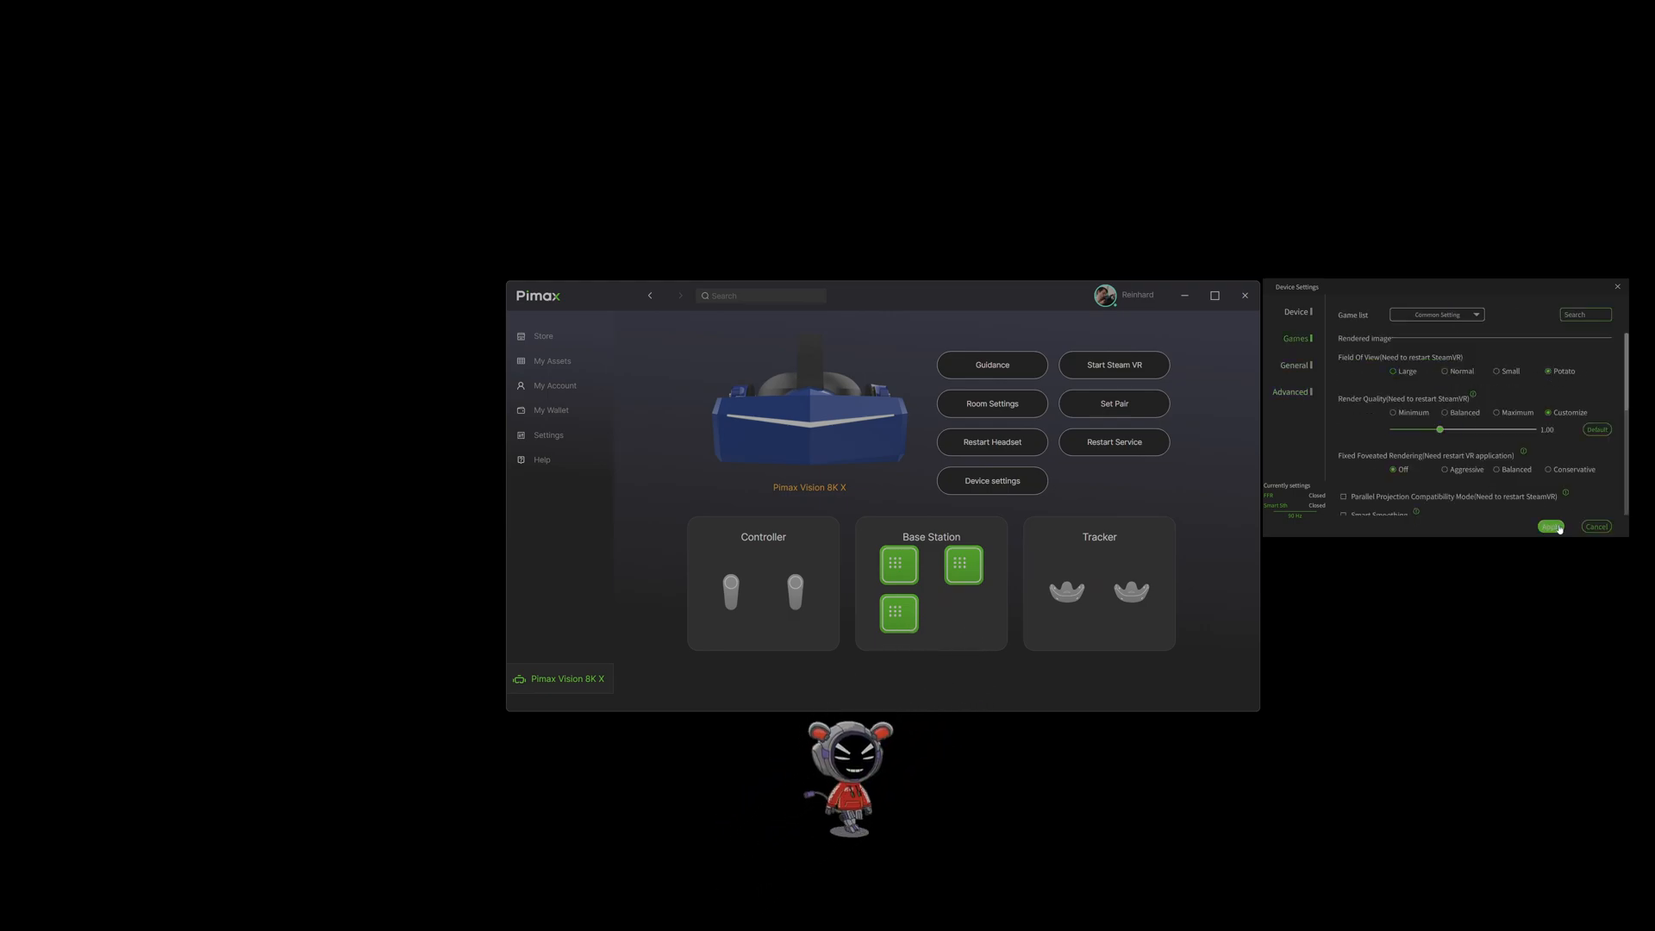
{"action": "left_click", "coordinate": [1551, 527]}
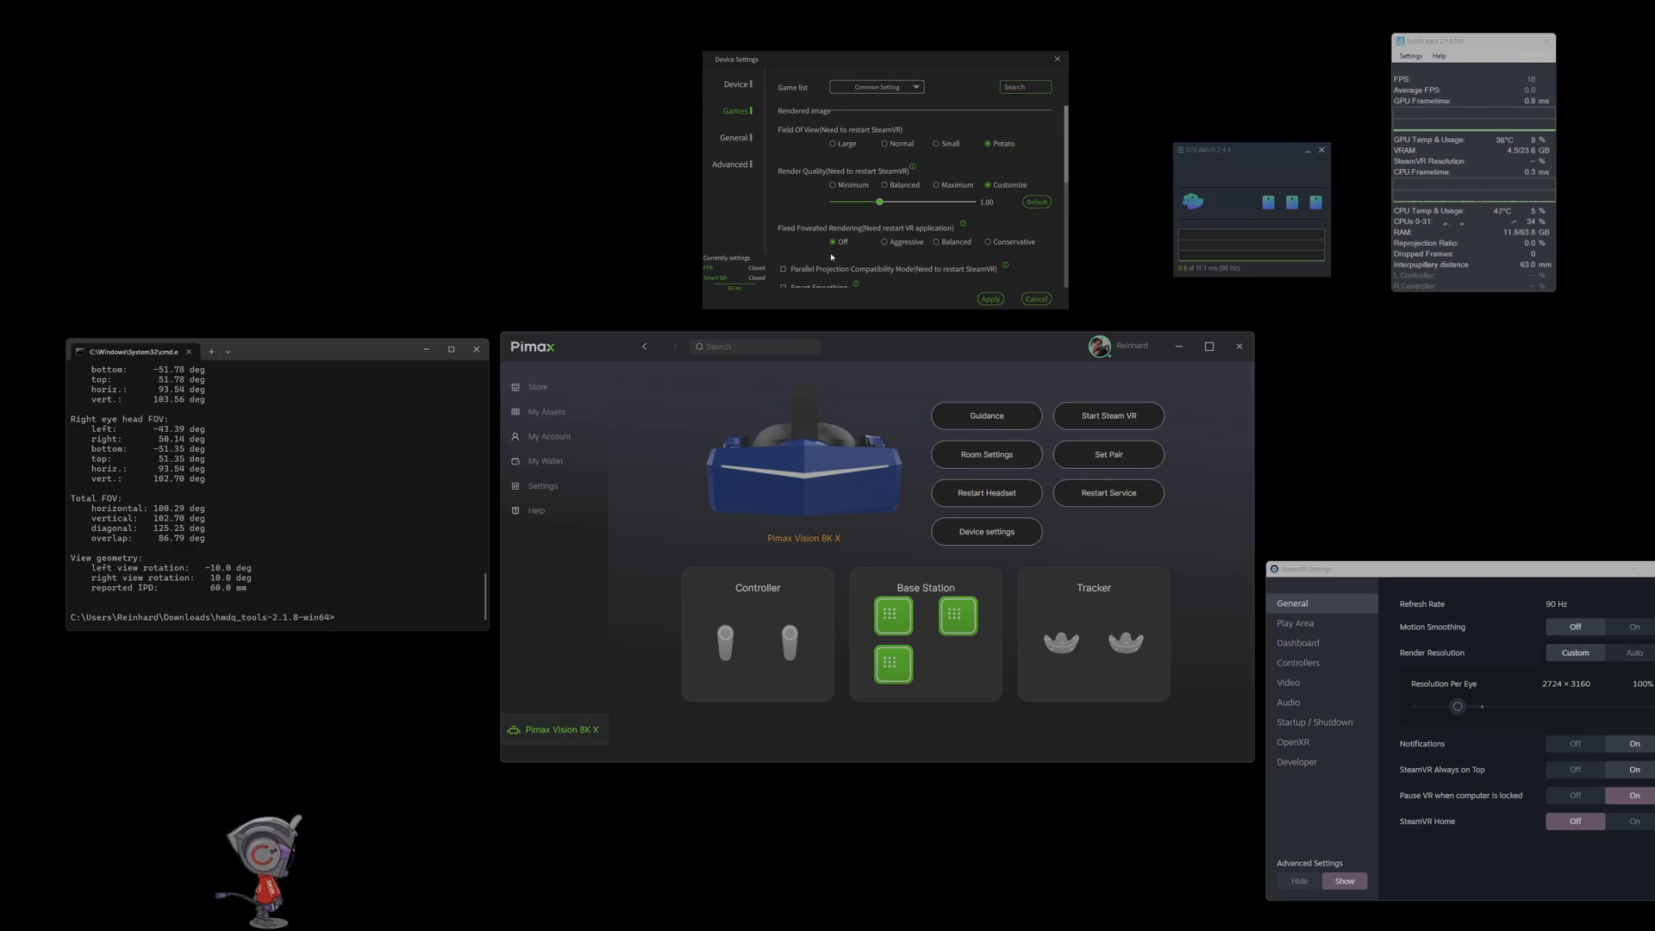
{"action": "mouse_move", "coordinate": [377, 578]}
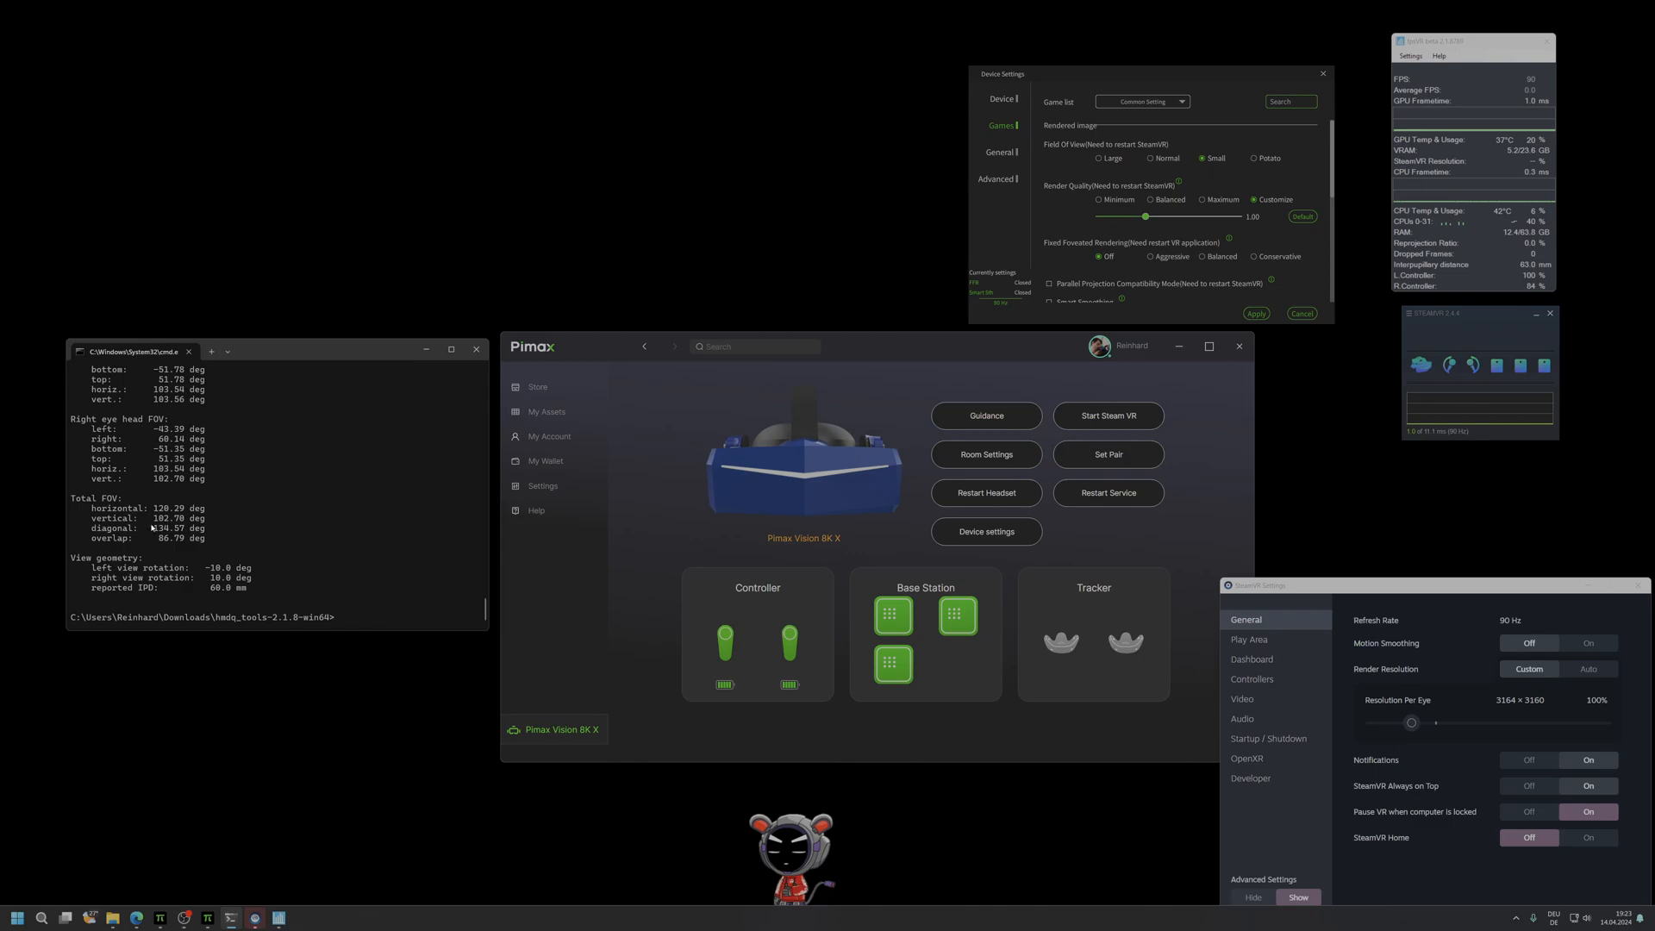
{"action": "mouse_move", "coordinate": [164, 548]}
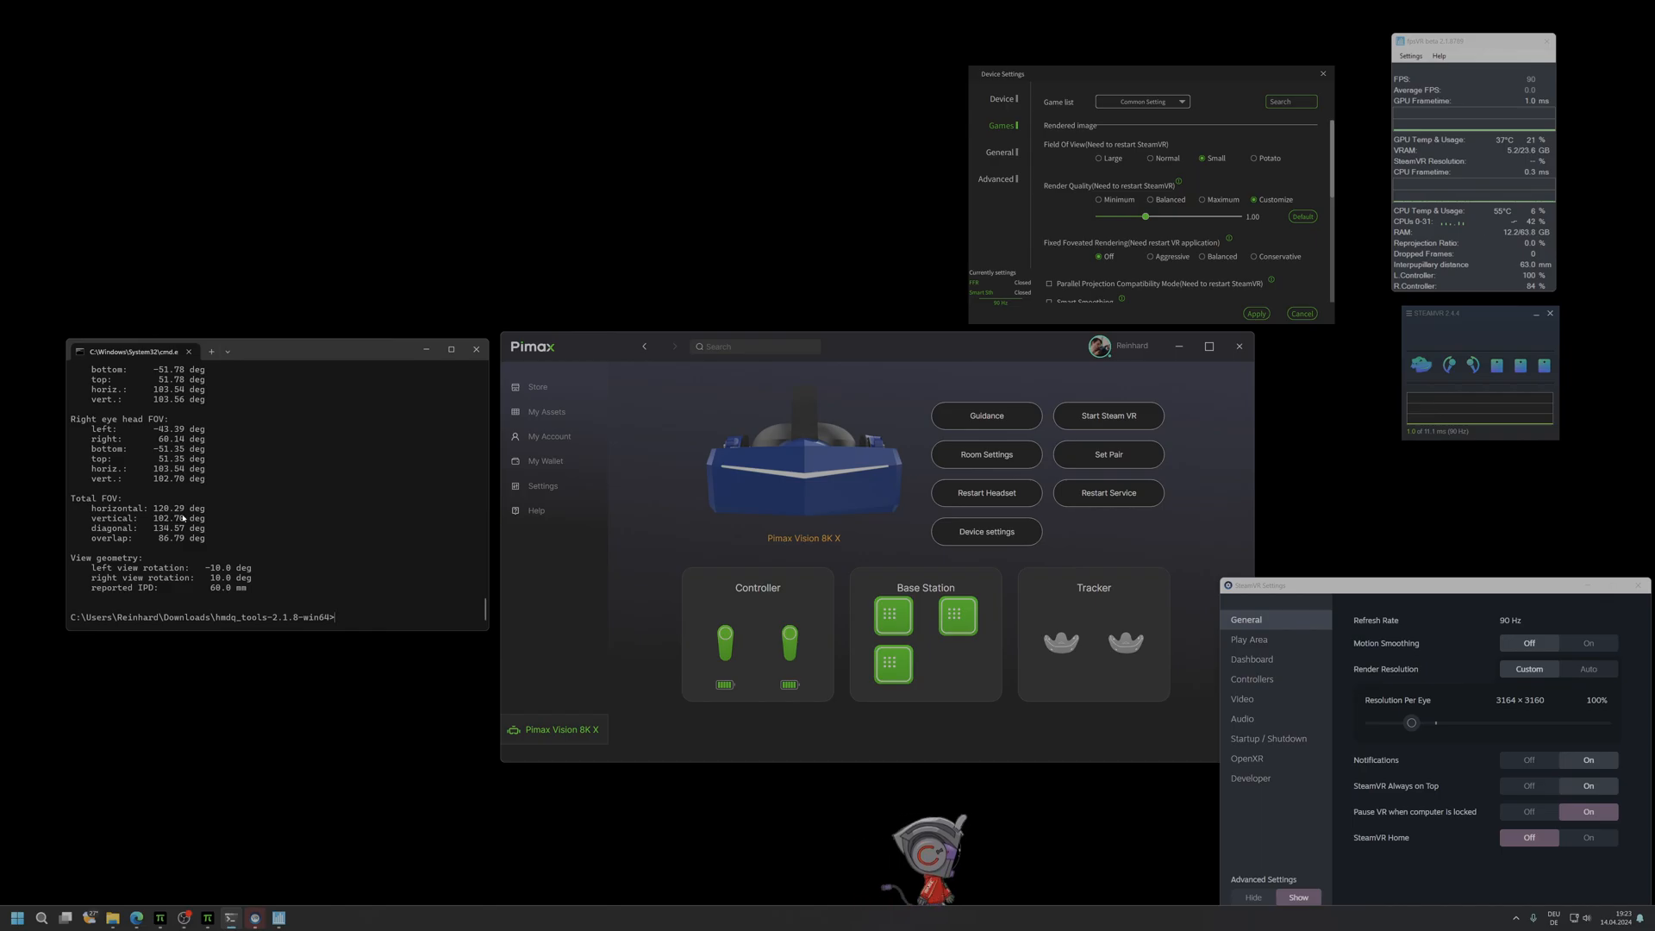
{"action": "mouse_move", "coordinate": [248, 536]}
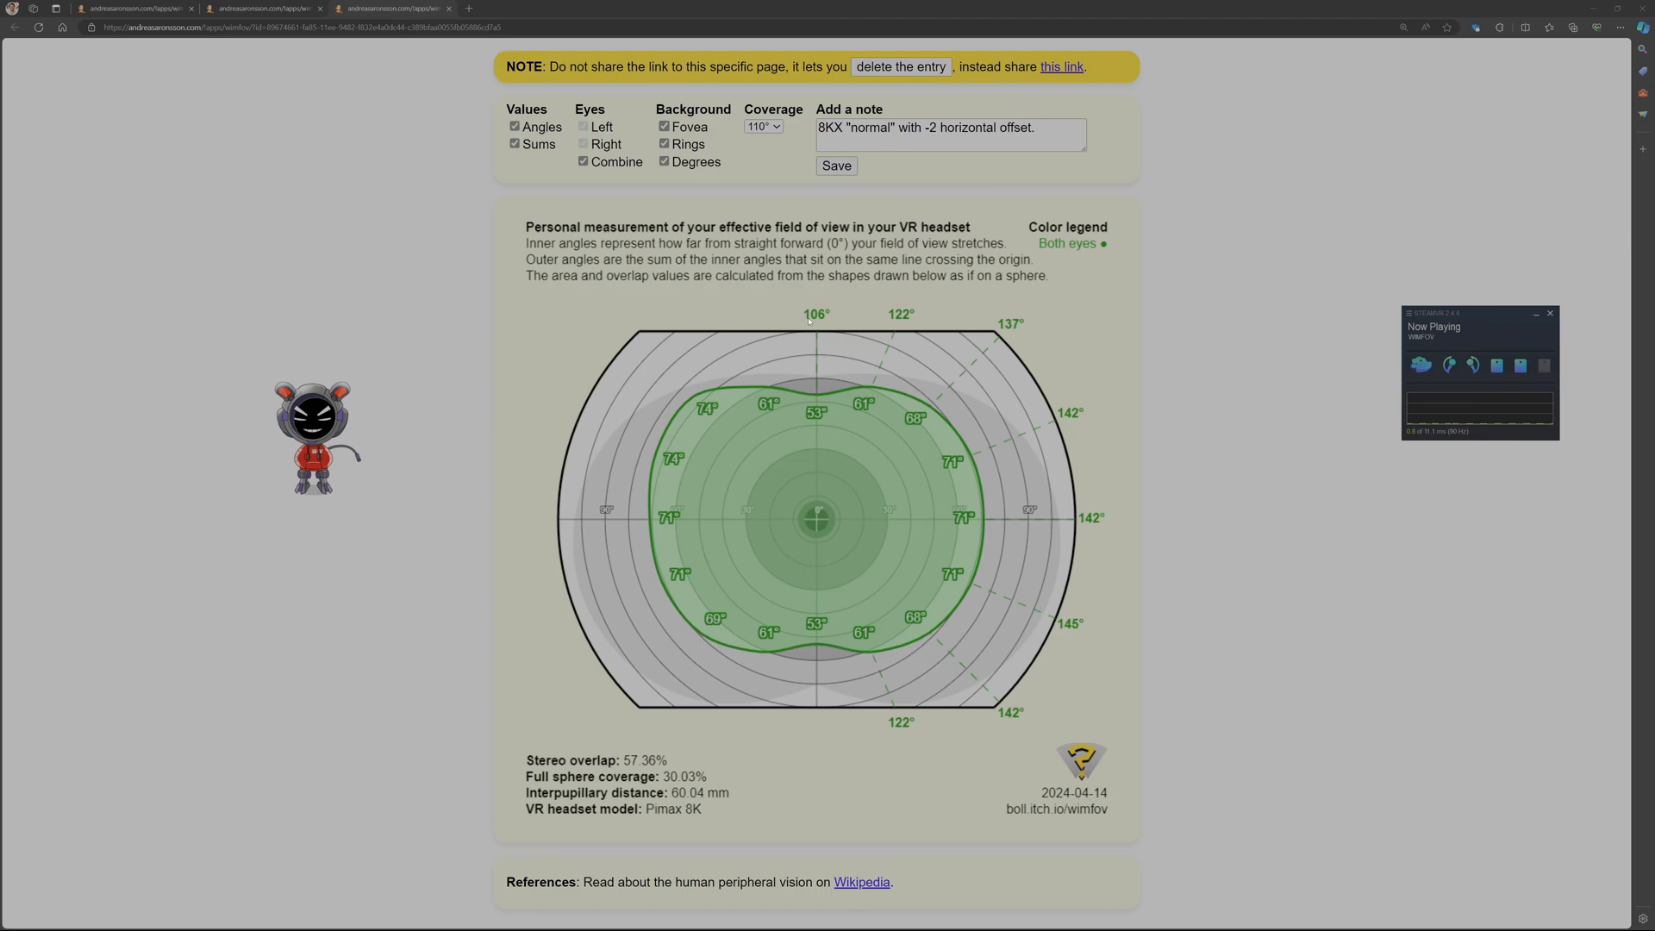
{"action": "mouse_move", "coordinate": [834, 383]}
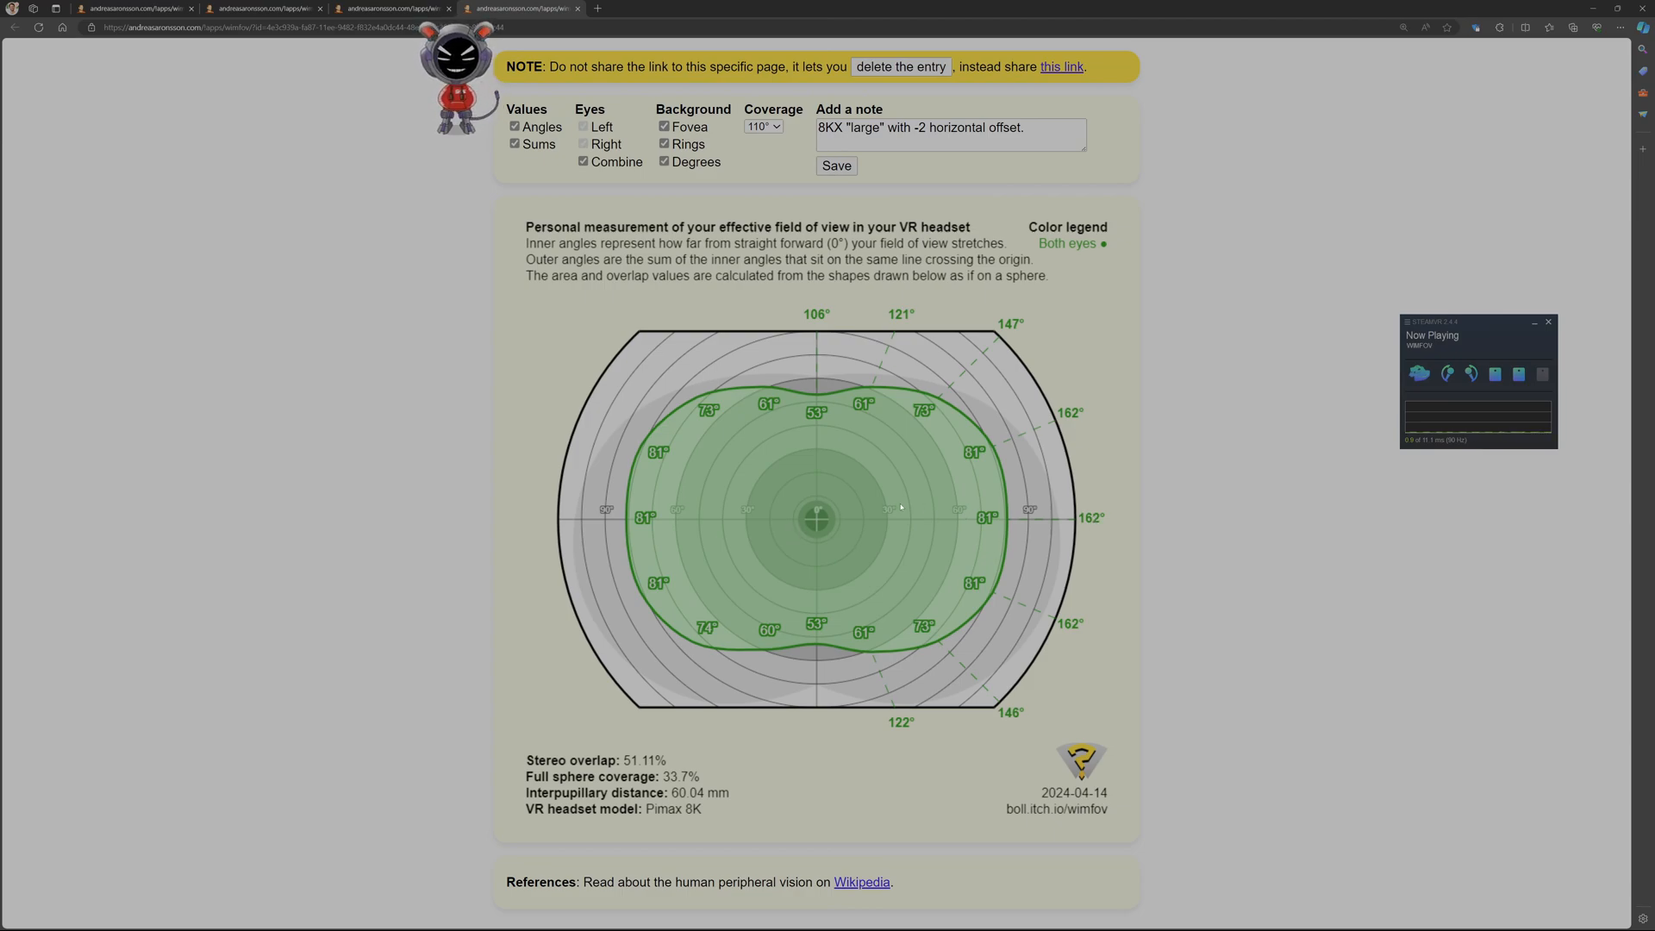
{"action": "mouse_move", "coordinate": [852, 498]}
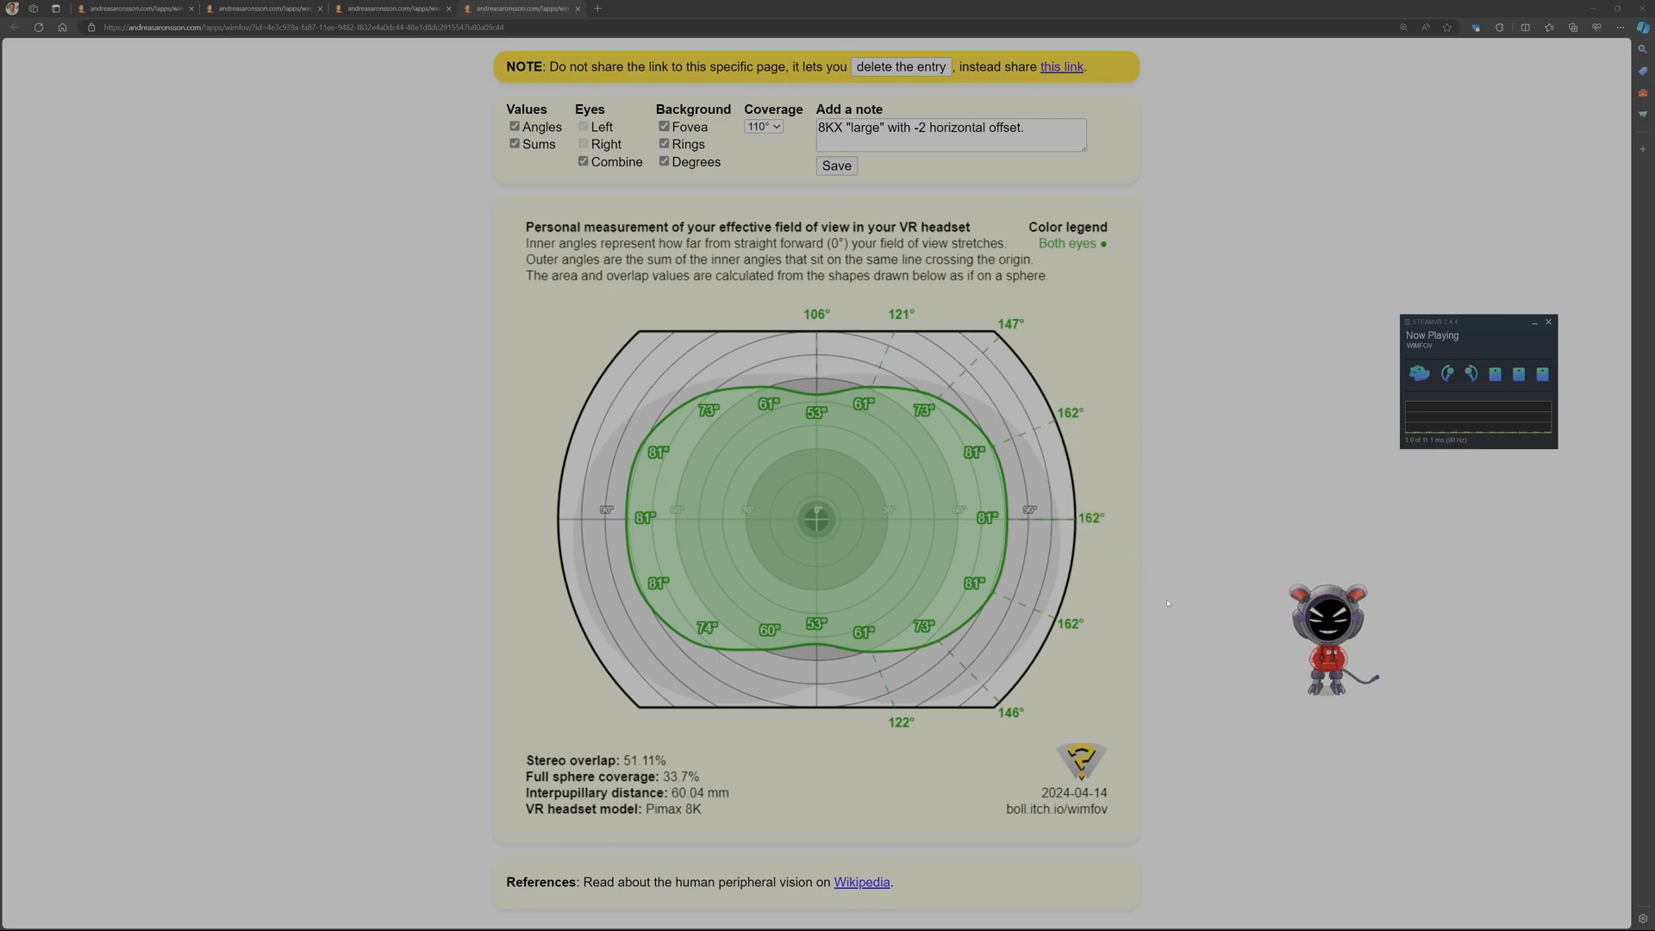
{"action": "mouse_move", "coordinate": [1126, 598]}
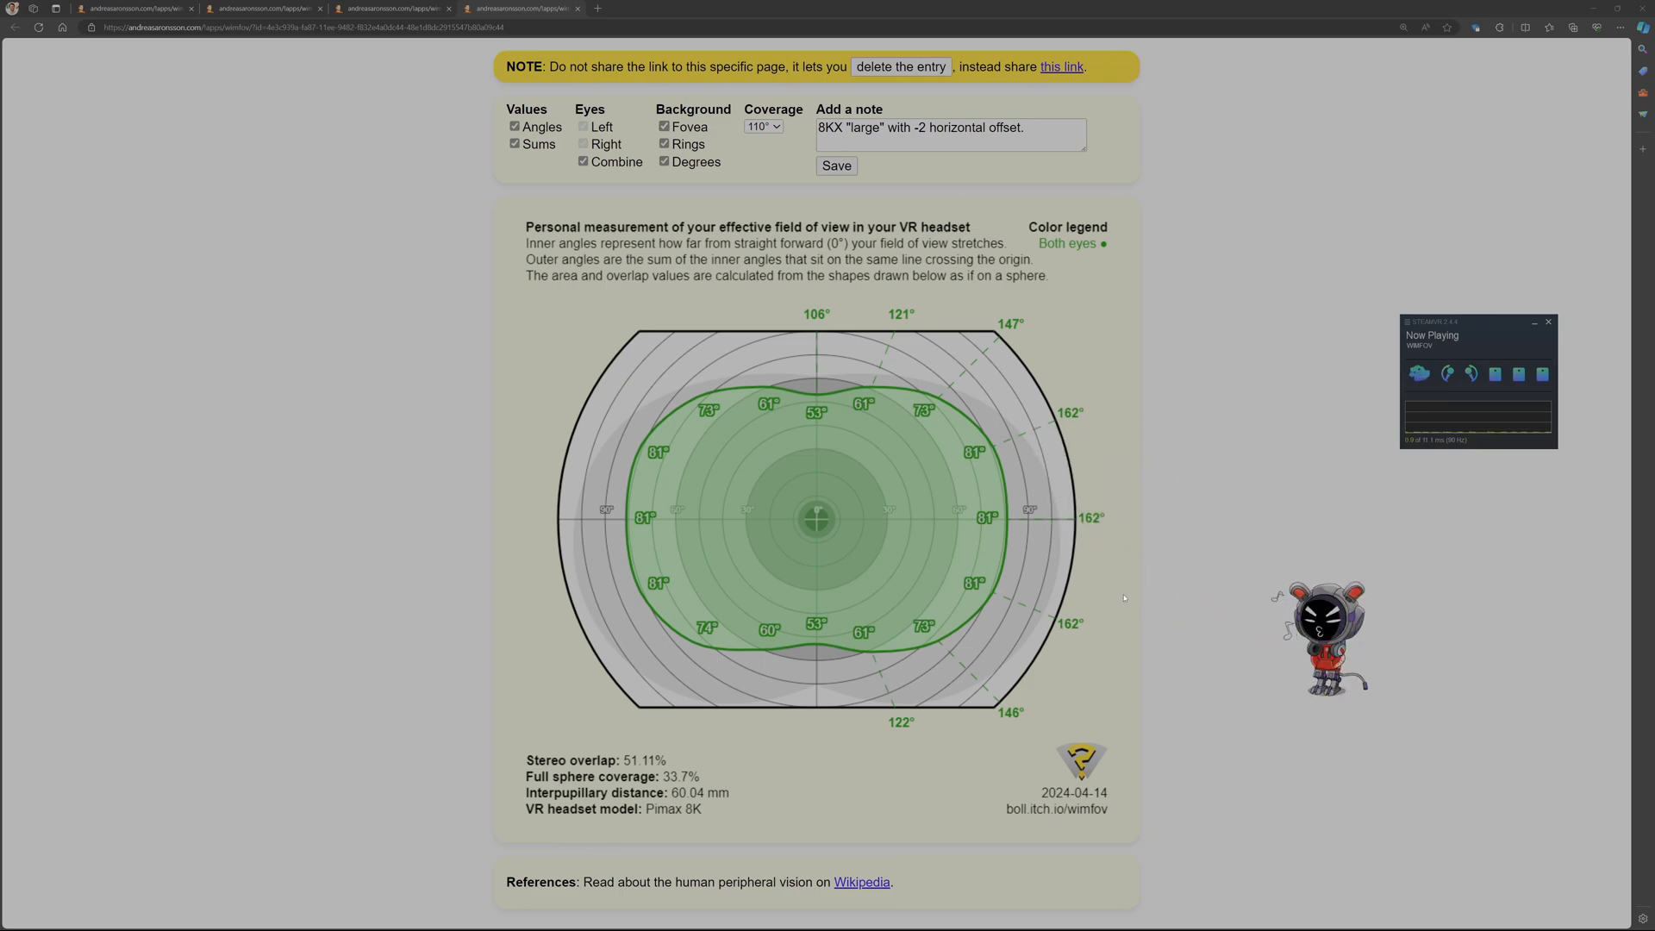